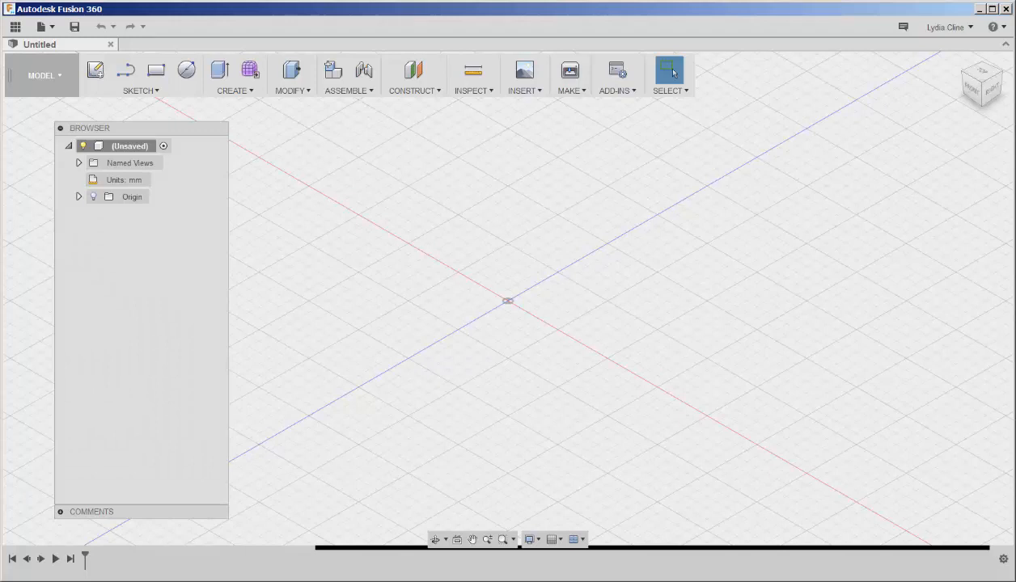
mouse_move(731, 343)
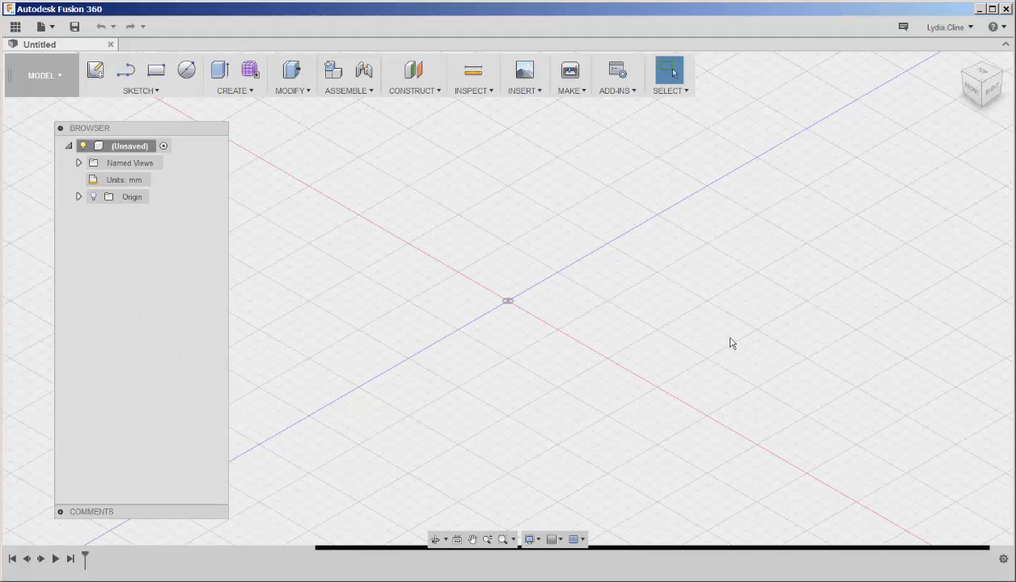
mouse_move(555, 119)
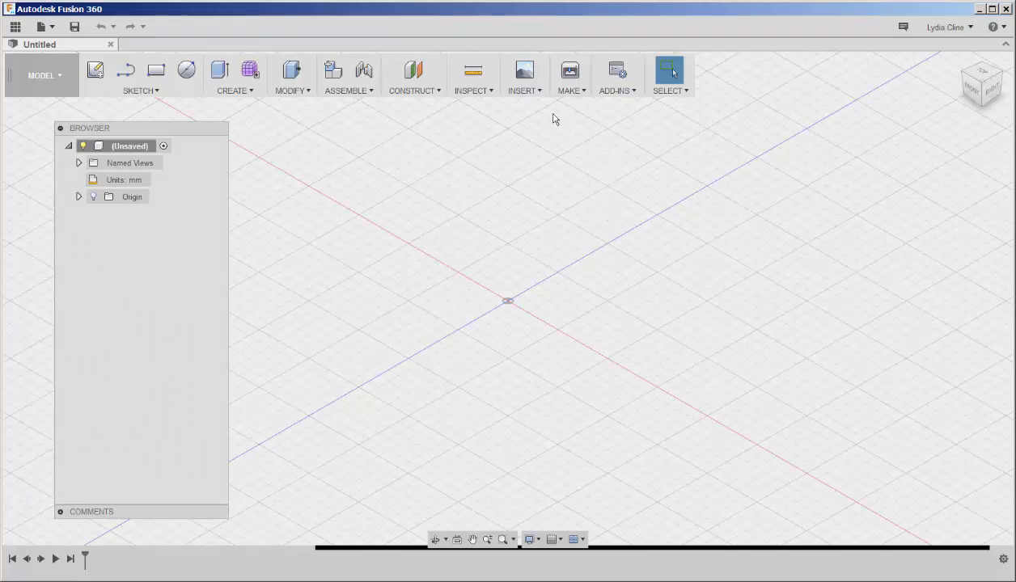
Show the Insert dropdown's options for bringing a mesh into the empty design.
click(525, 76)
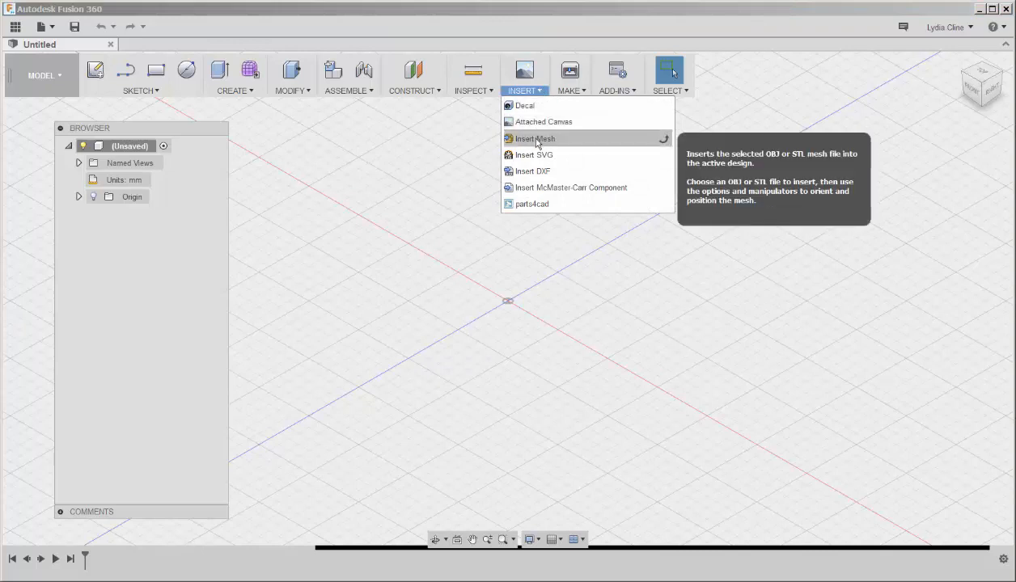
Insert the Pikachu STL mesh, rotated -90° so it stands upright on the grid.
click(536, 138)
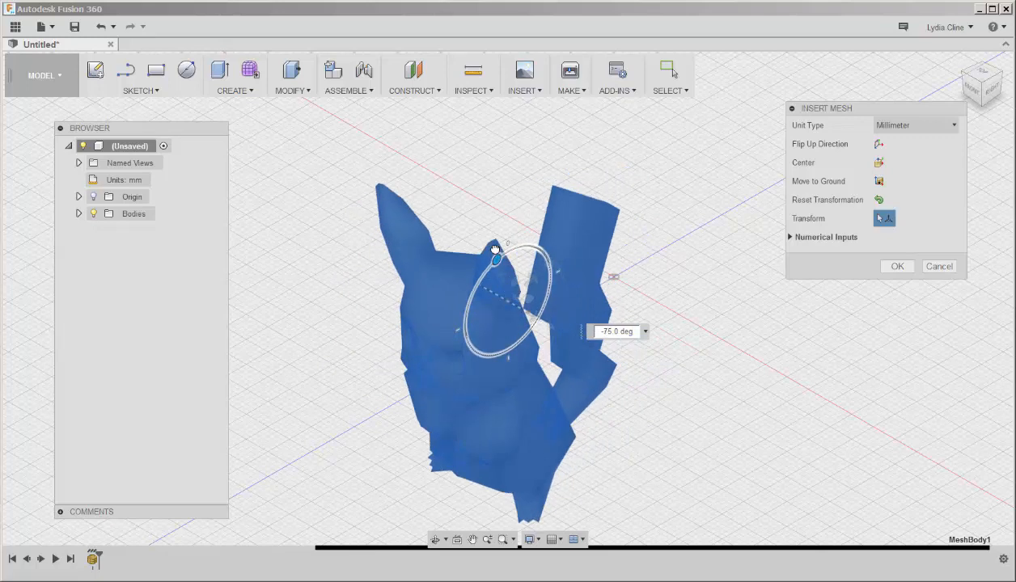
drag(495, 250, 512, 246)
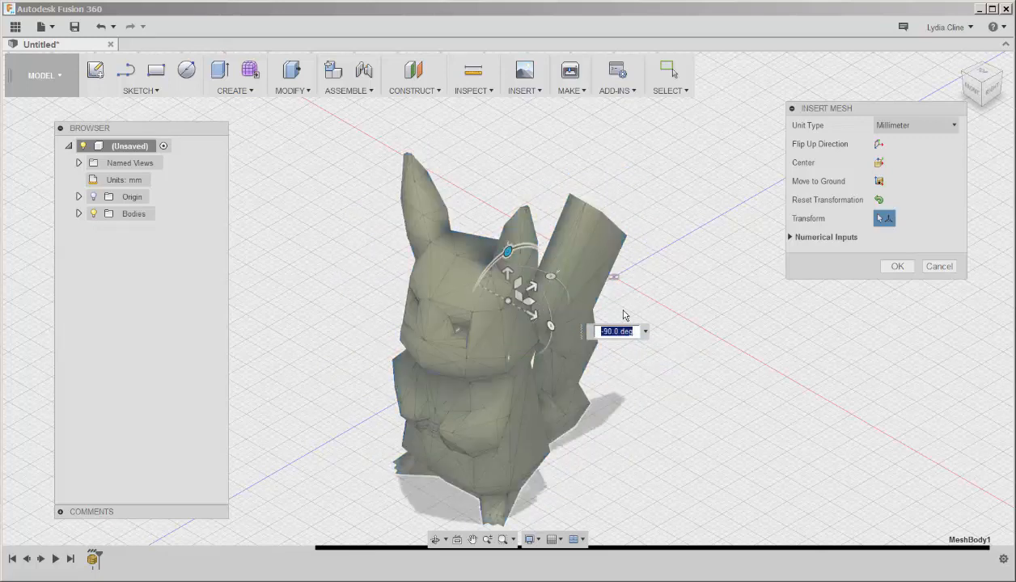
click(897, 266)
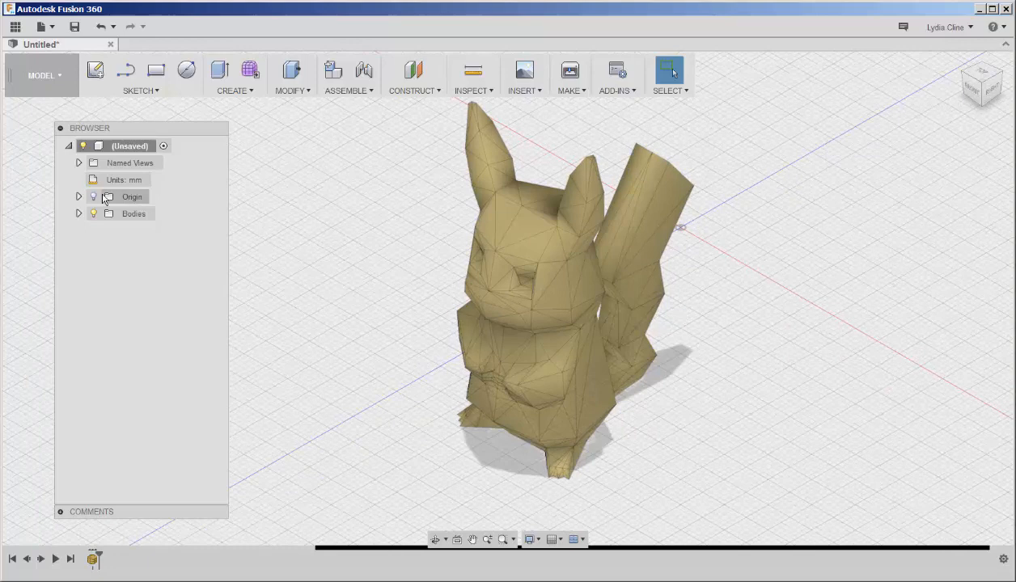
Convert the Pikachu mesh to a faceted solid BRep as a new body.
right_click(122, 145)
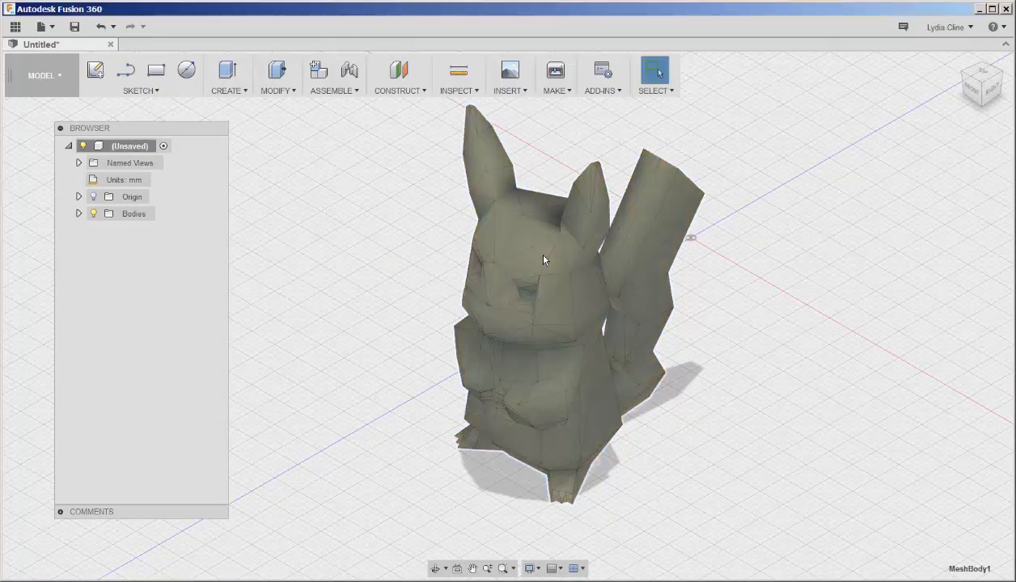
right_click(543, 260)
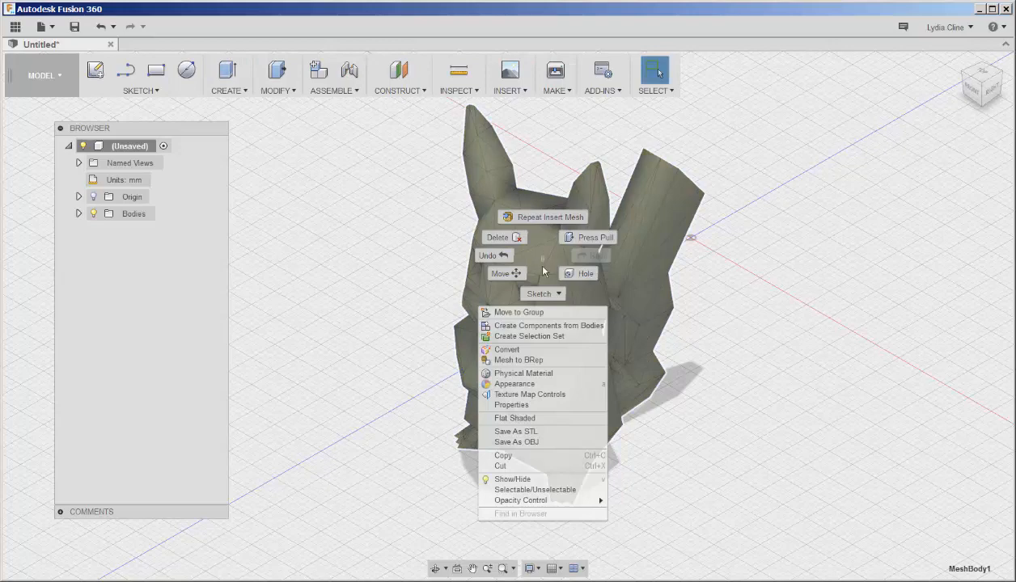
click(519, 360)
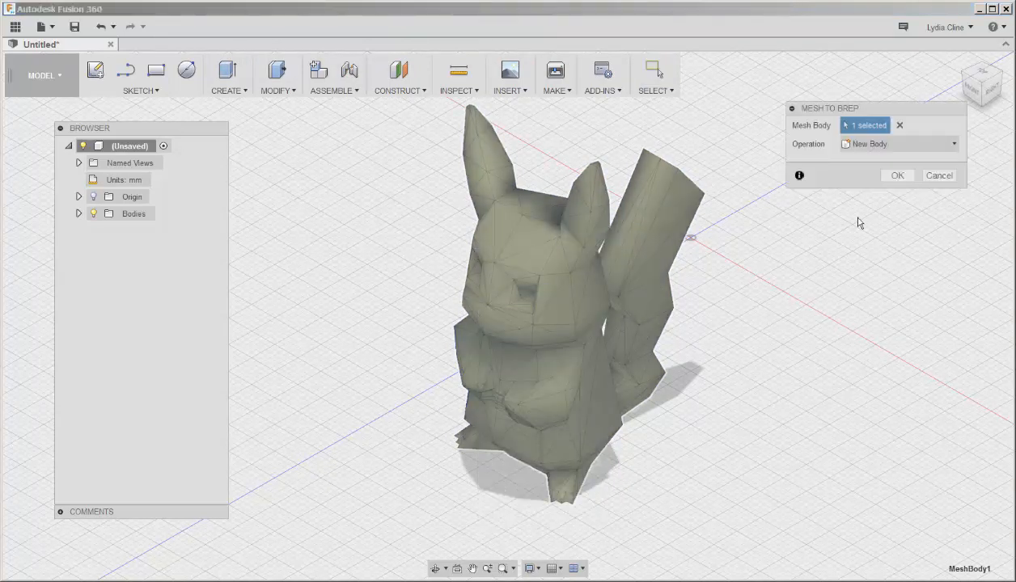
click(897, 176)
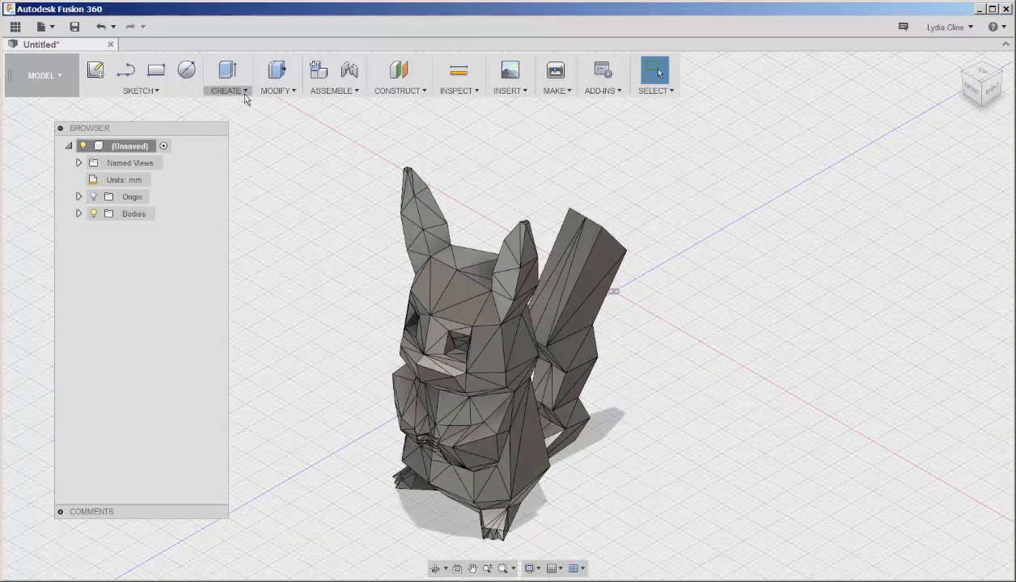
Cut a 6.5 mm wide, 27 mm deep cylinder up into the Pikachu's base.
click(227, 74)
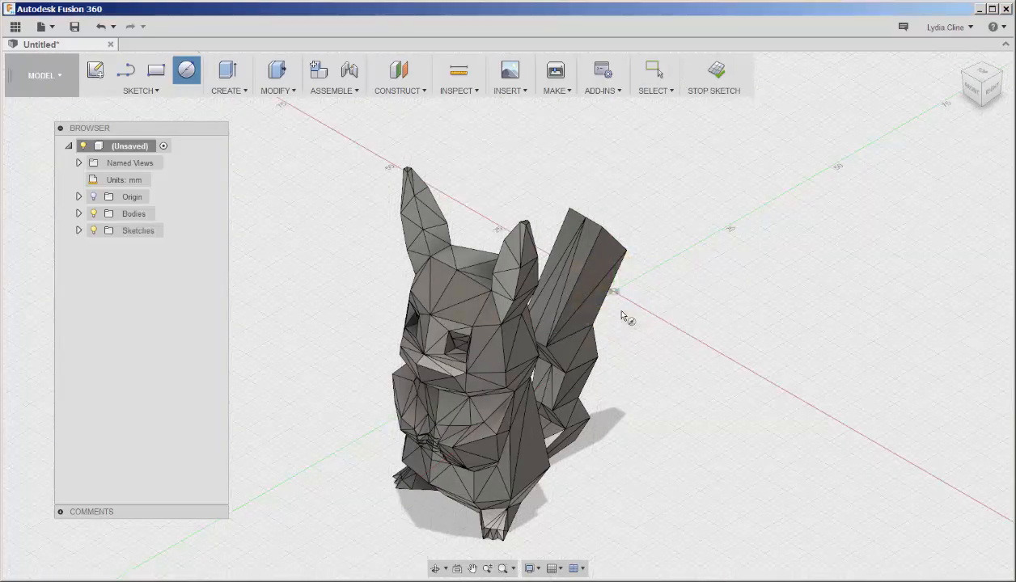
mouse_move(437, 569)
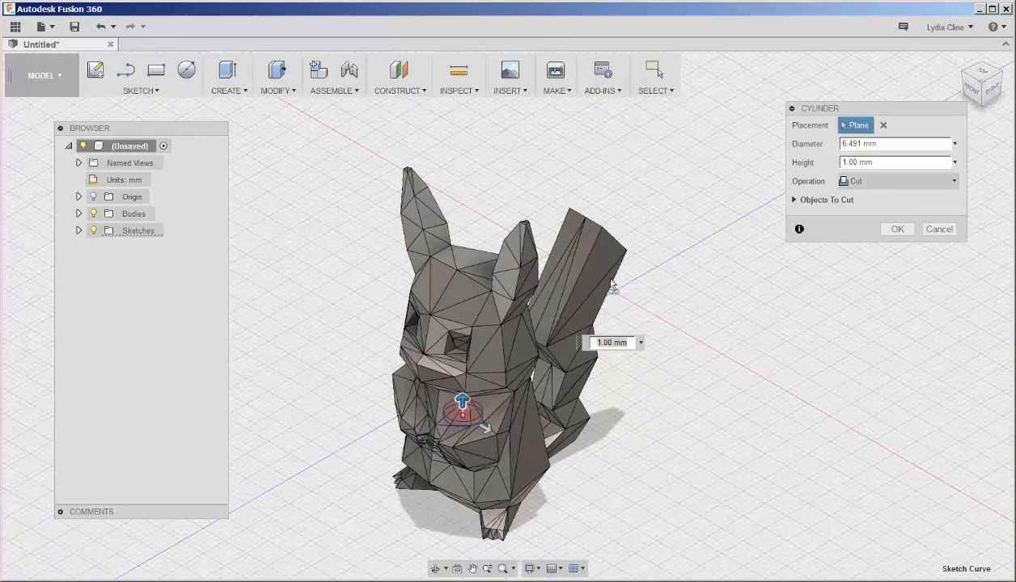
drag(462, 402, 465, 449)
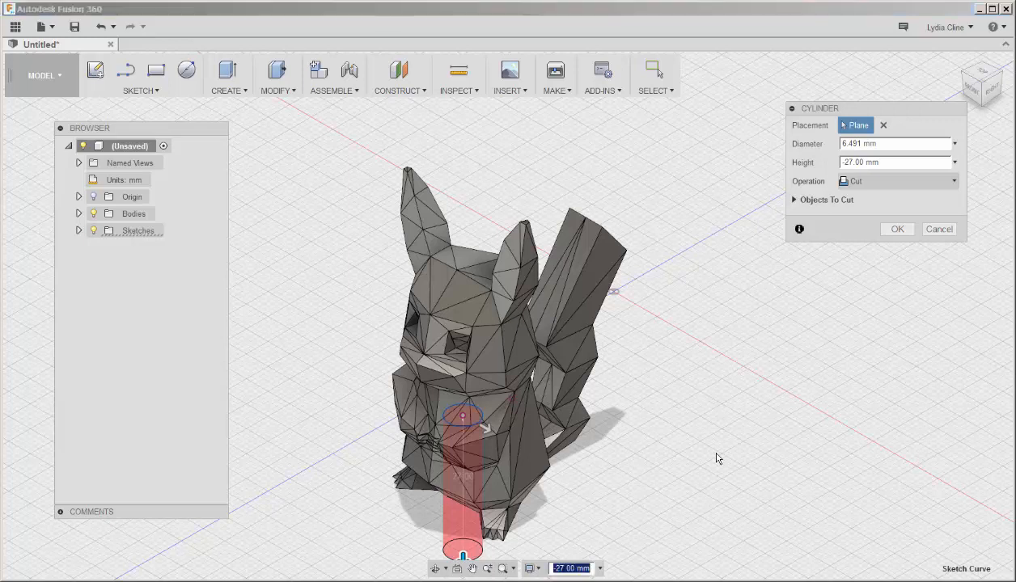
click(898, 229)
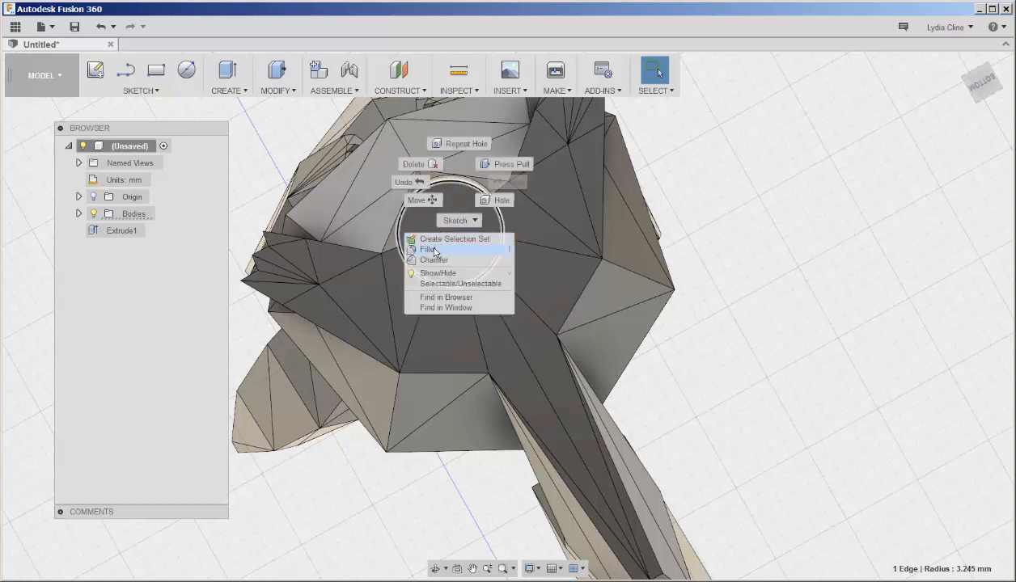
Fillet the base hole's rim and export the whole design as an STL.
click(429, 249)
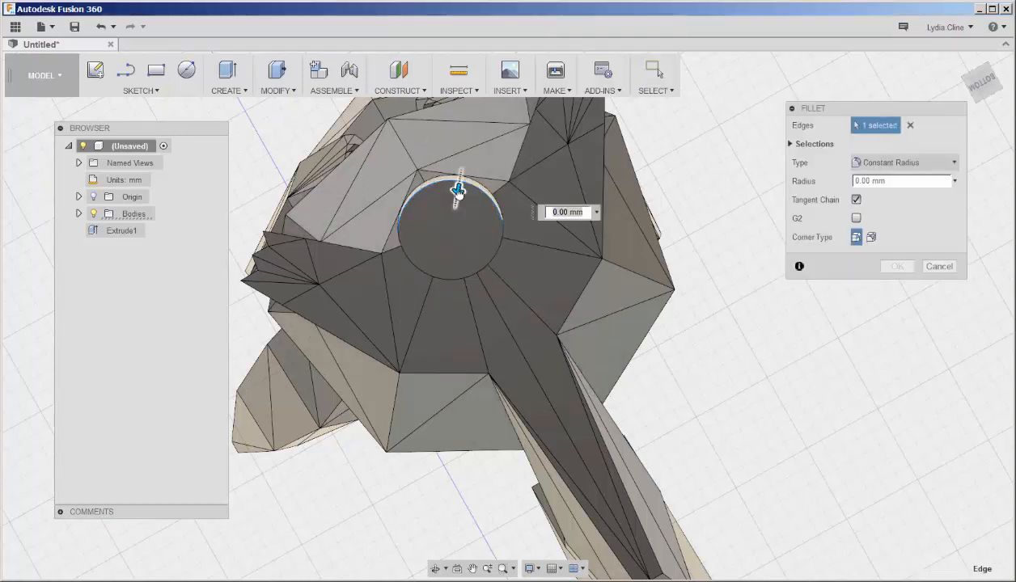
click(897, 266)
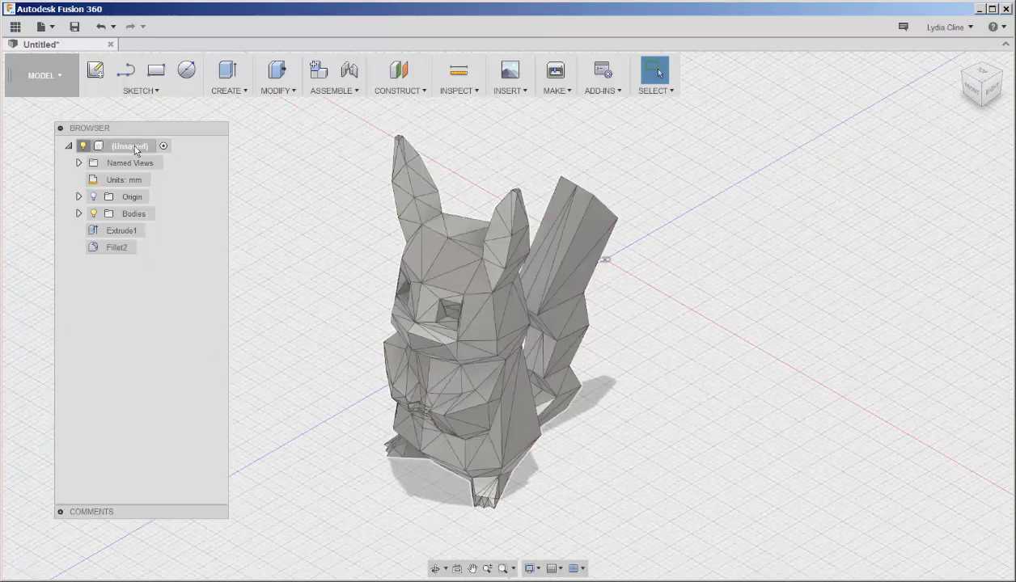
right_click(129, 146)
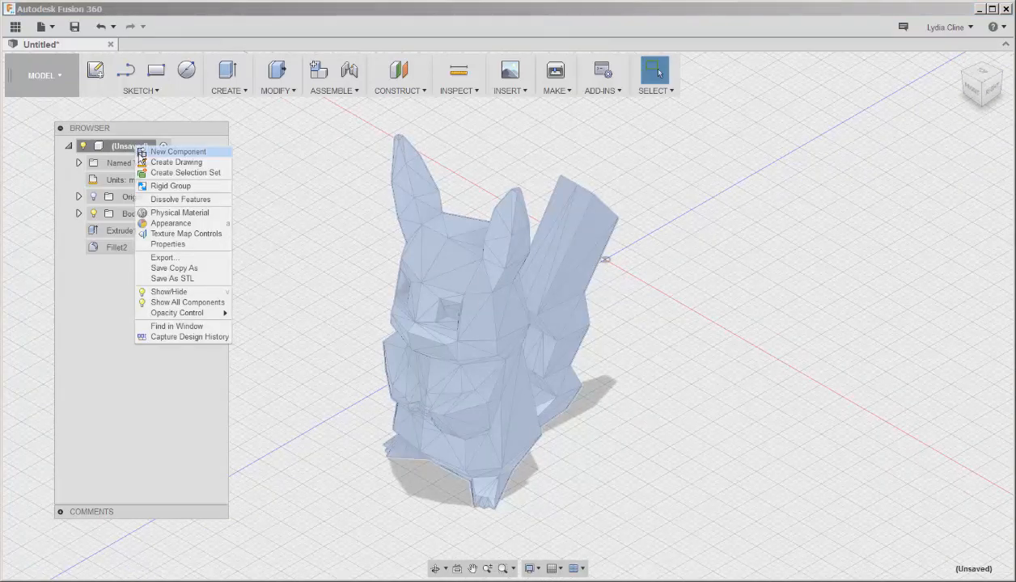
click(171, 278)
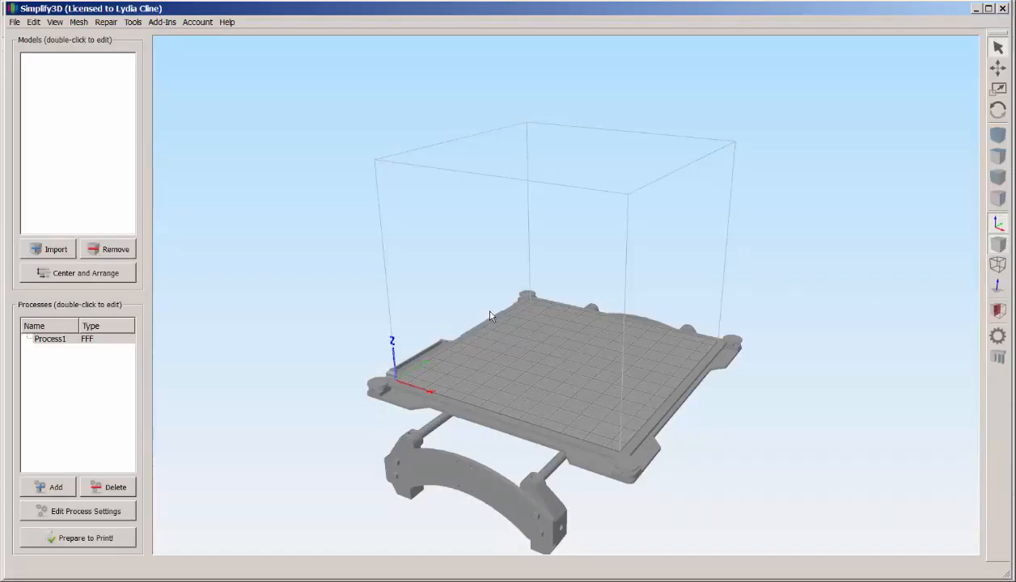
mouse_move(342, 245)
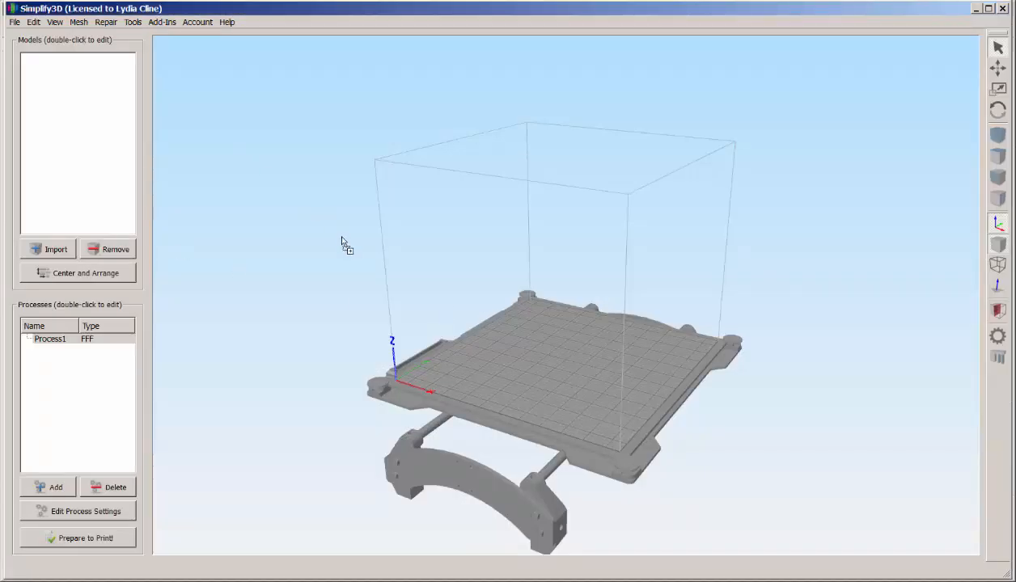
Load the Pikachu tree topper STL onto the Simplify3D build plate.
click(49, 248)
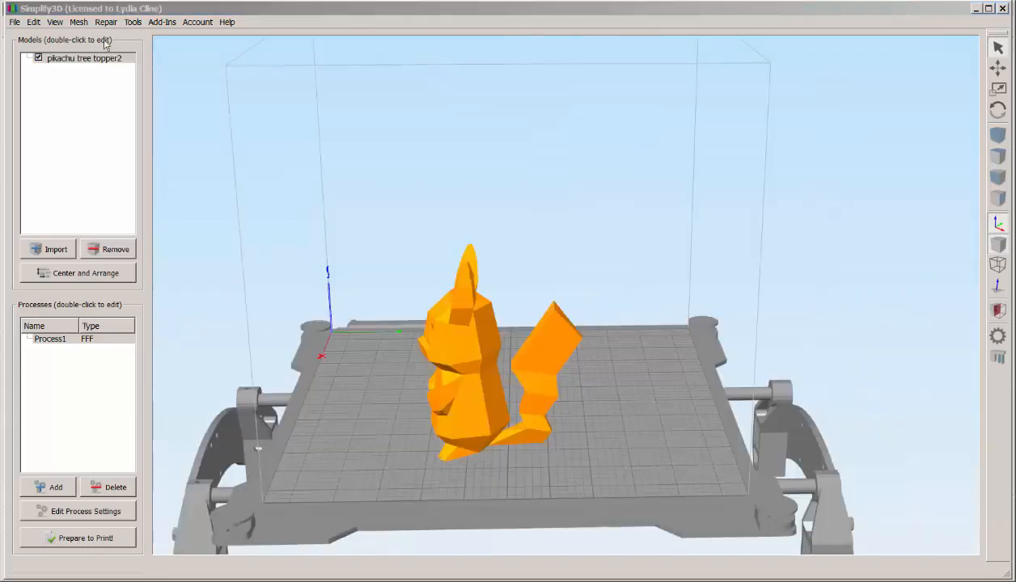
click(133, 22)
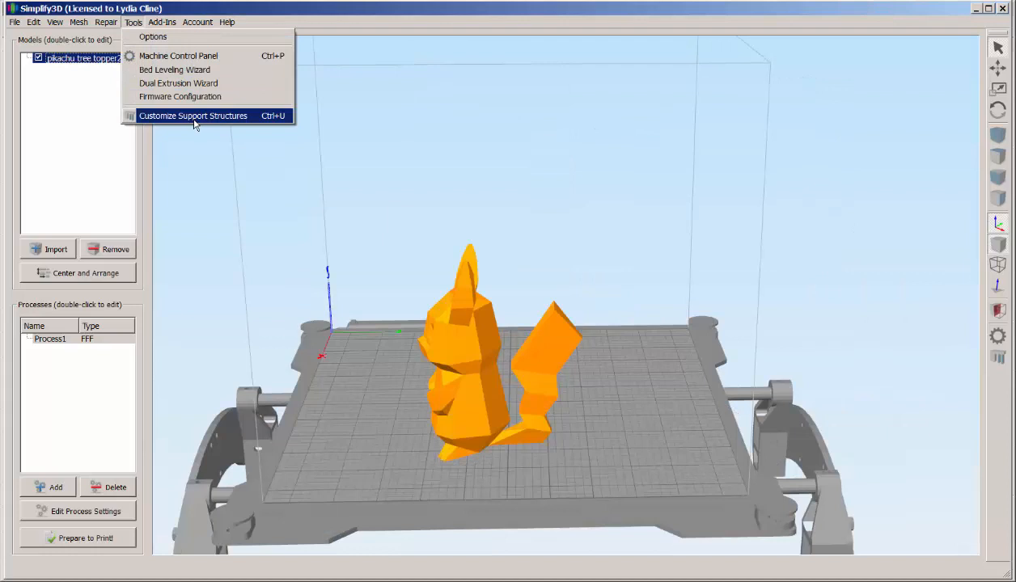
Place custom supports only inside the base hole, then slice the model.
click(192, 114)
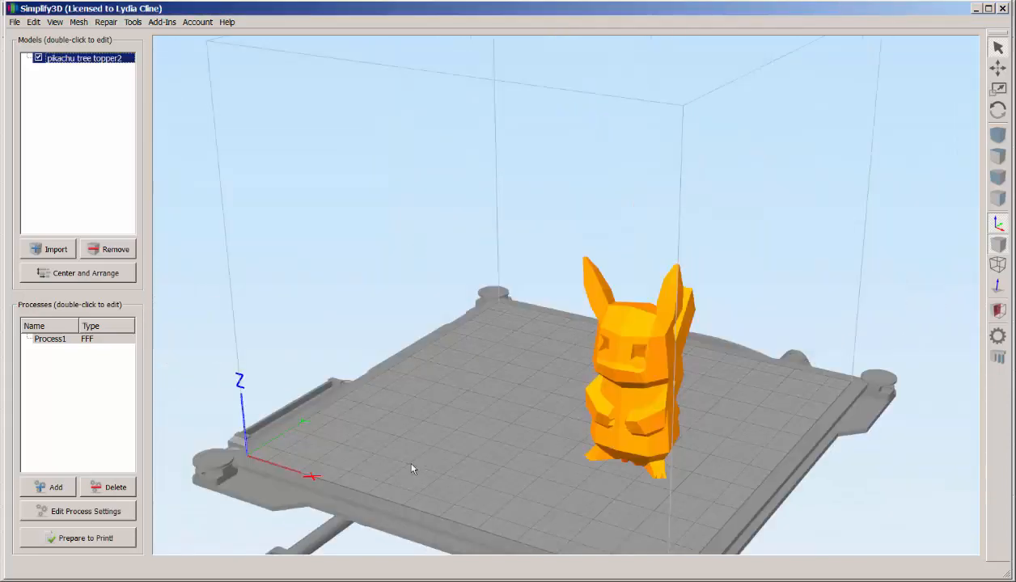
click(84, 538)
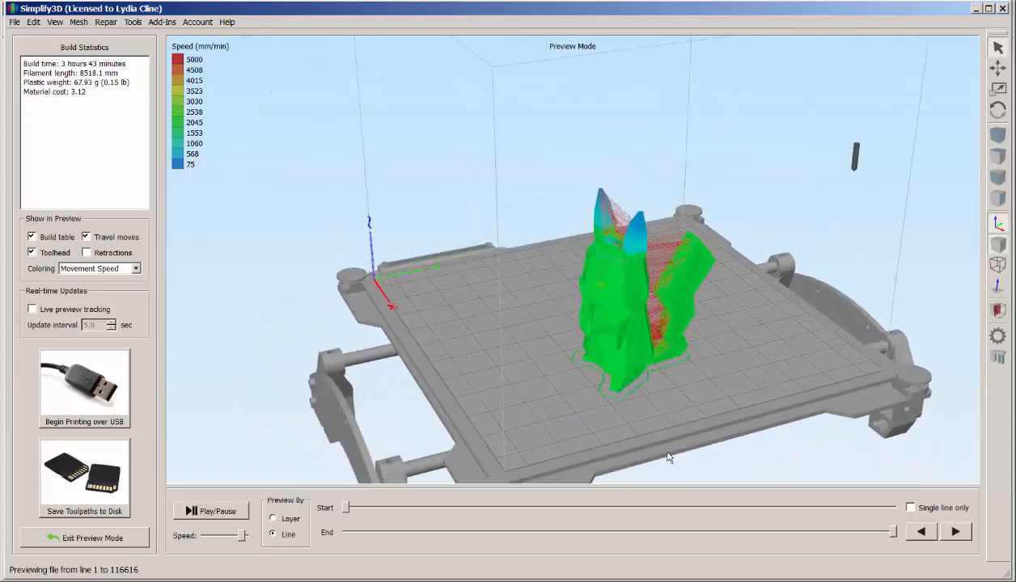
Scrub the preview back to lower layers to inspect infill and hole supports.
drag(892, 531, 748, 531)
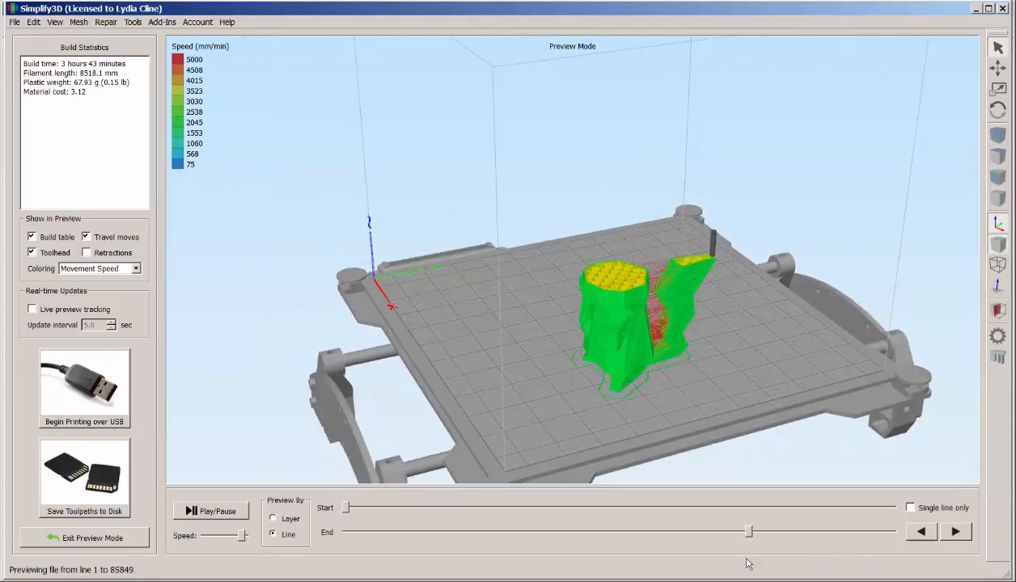
drag(749, 531, 488, 531)
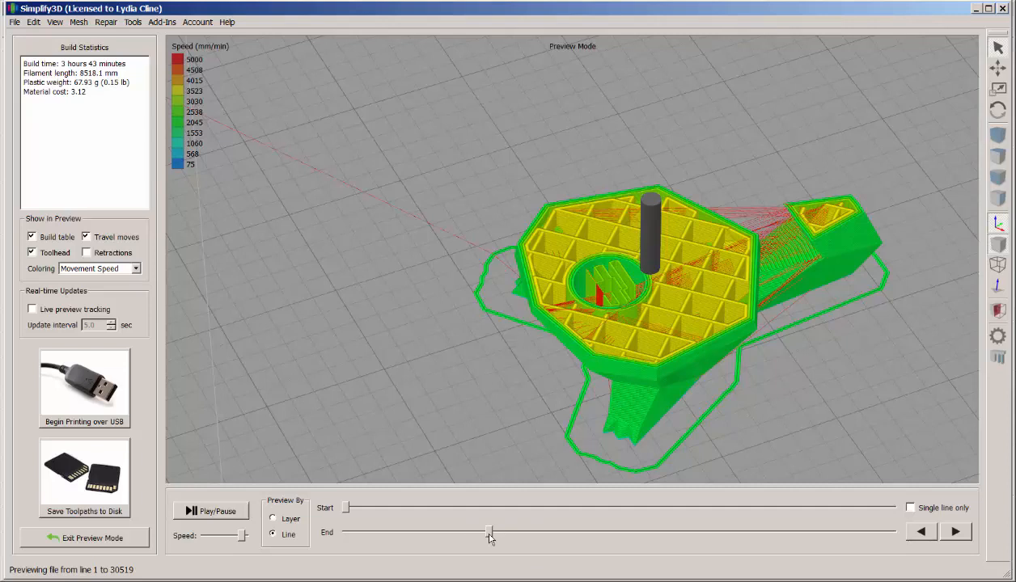
drag(489, 533, 516, 532)
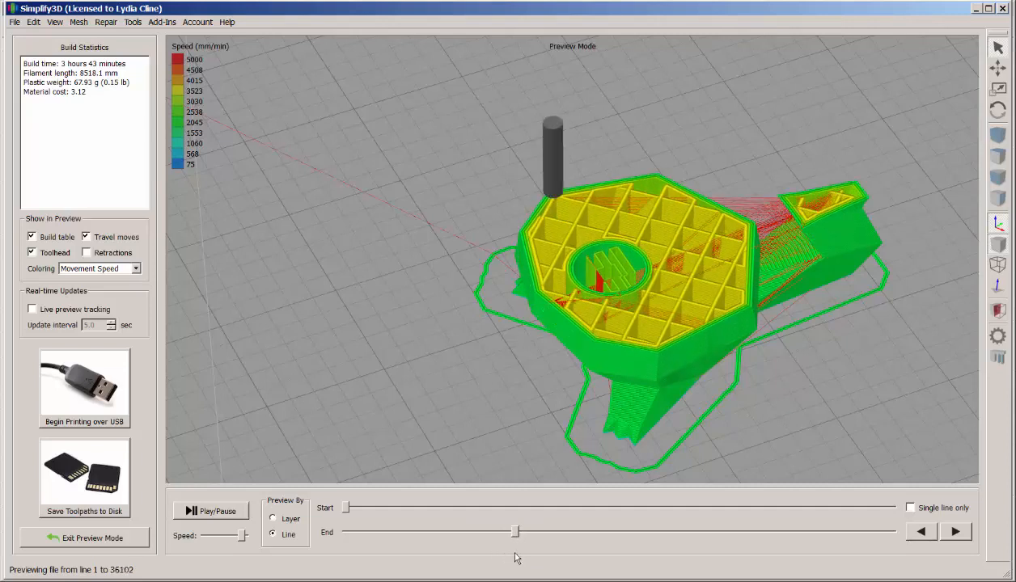